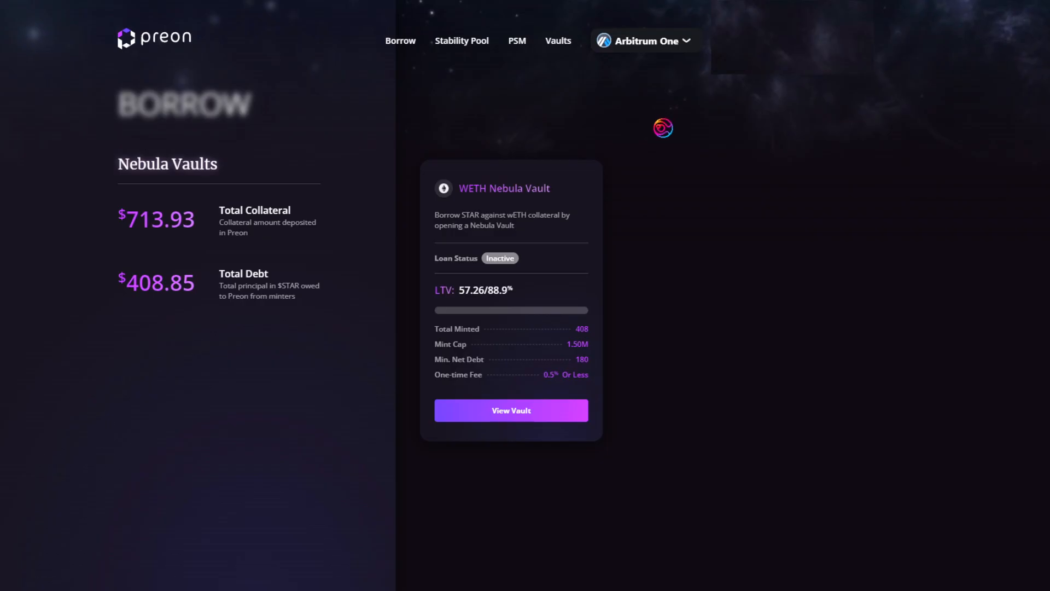
pyautogui.moveTo(385, 113)
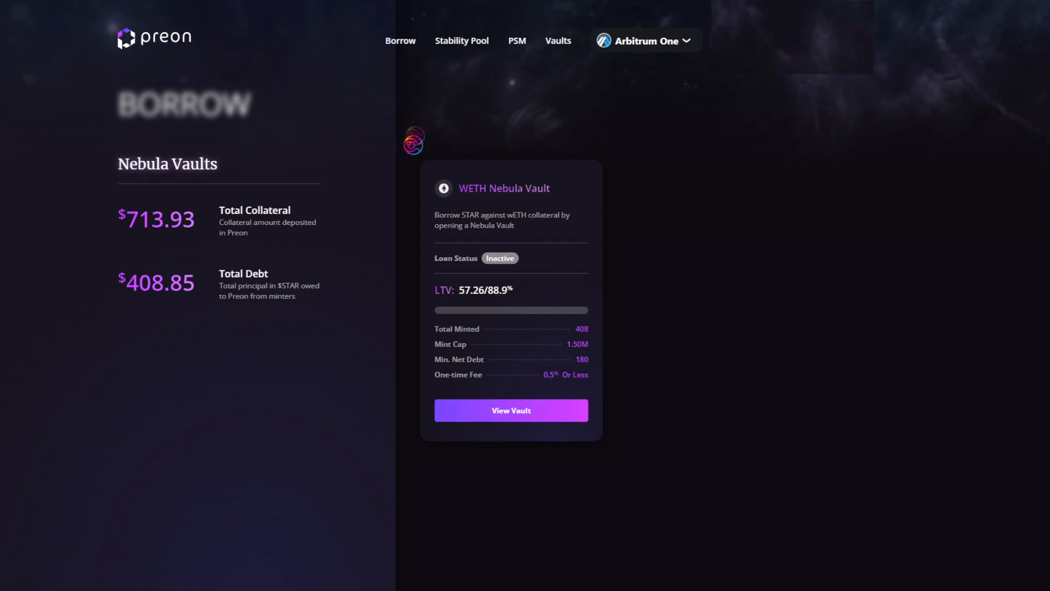
# - Browse the Stability Pool, return to Nebula Vaults and bring up the WETH vault details
pyautogui.click(462, 40)
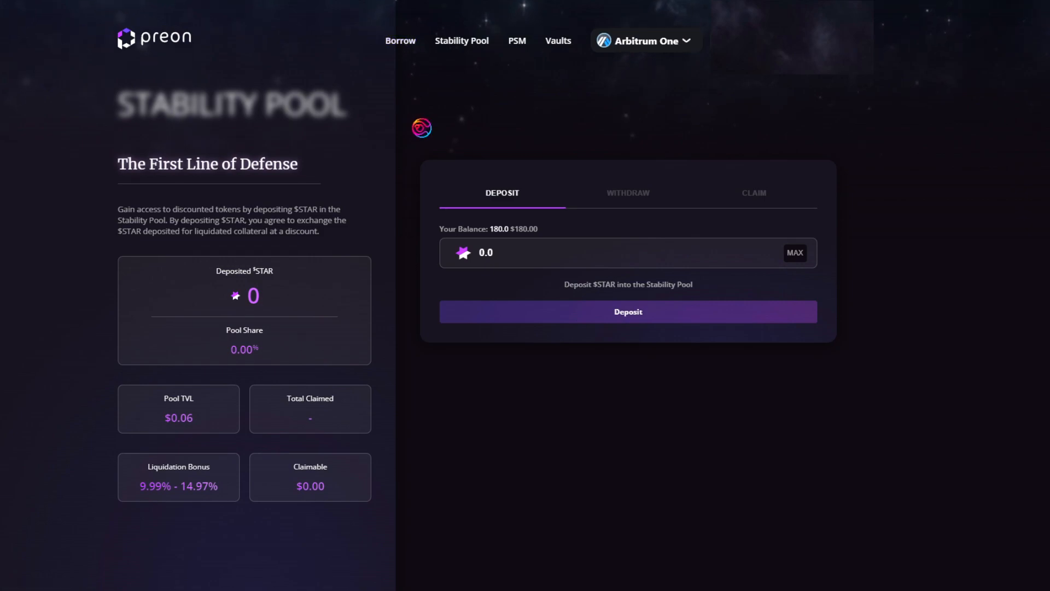
pyautogui.moveTo(446, 44)
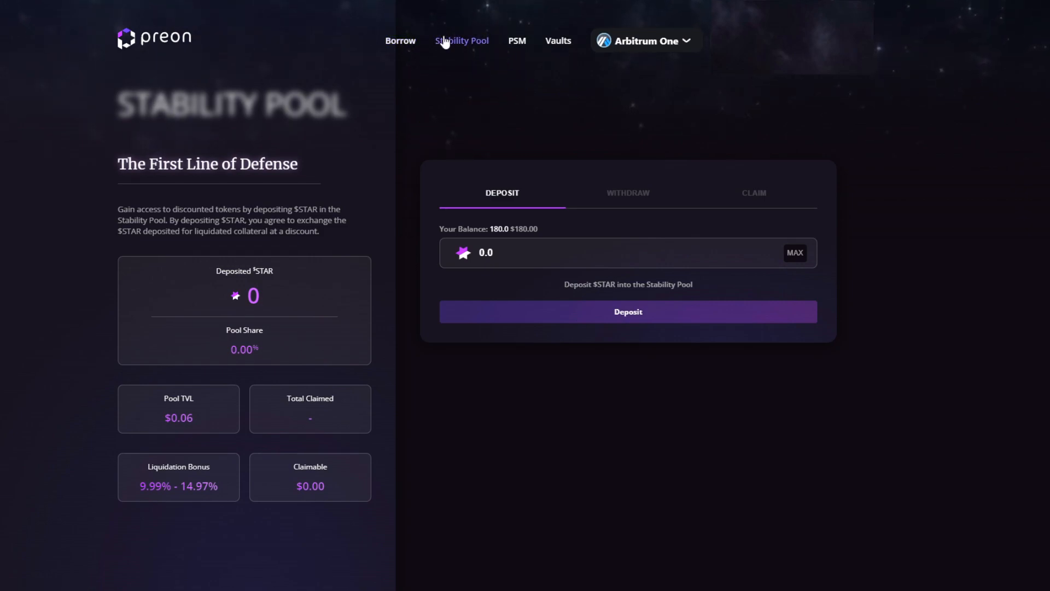
pyautogui.click(400, 40)
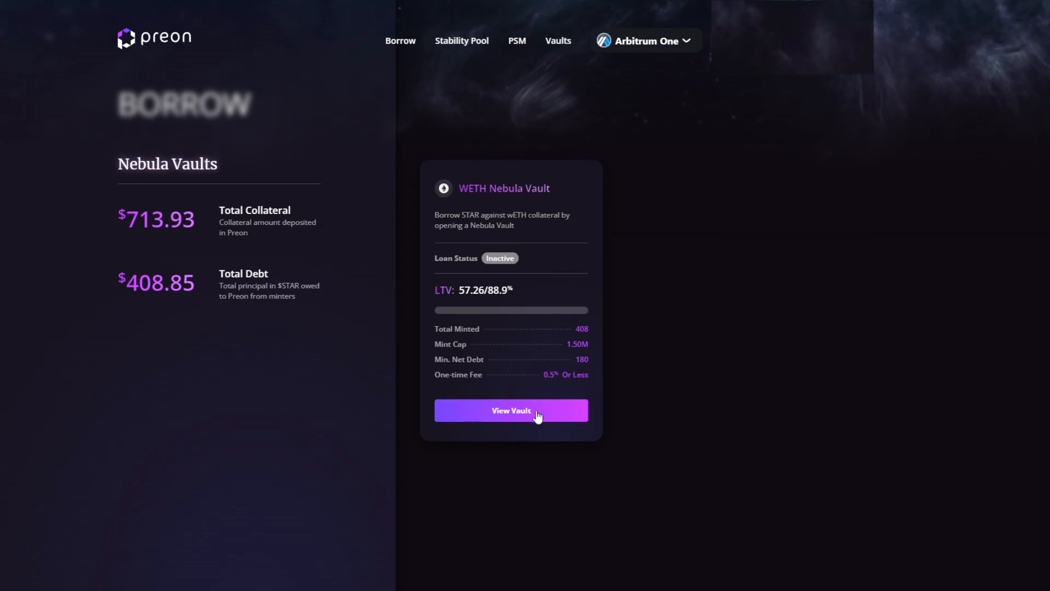
pyautogui.click(511, 410)
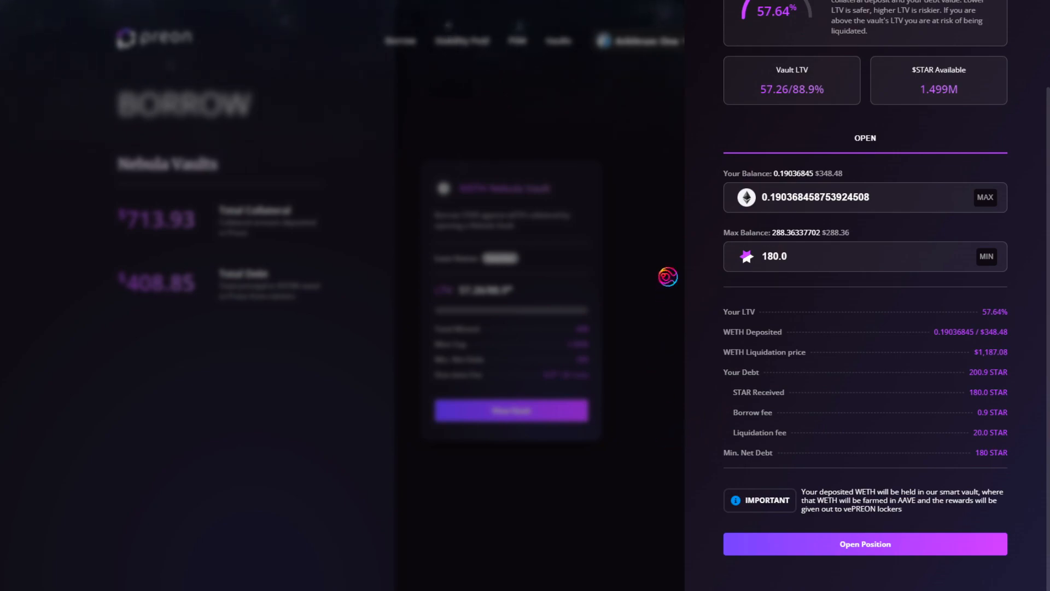
pyautogui.moveTo(715, 438)
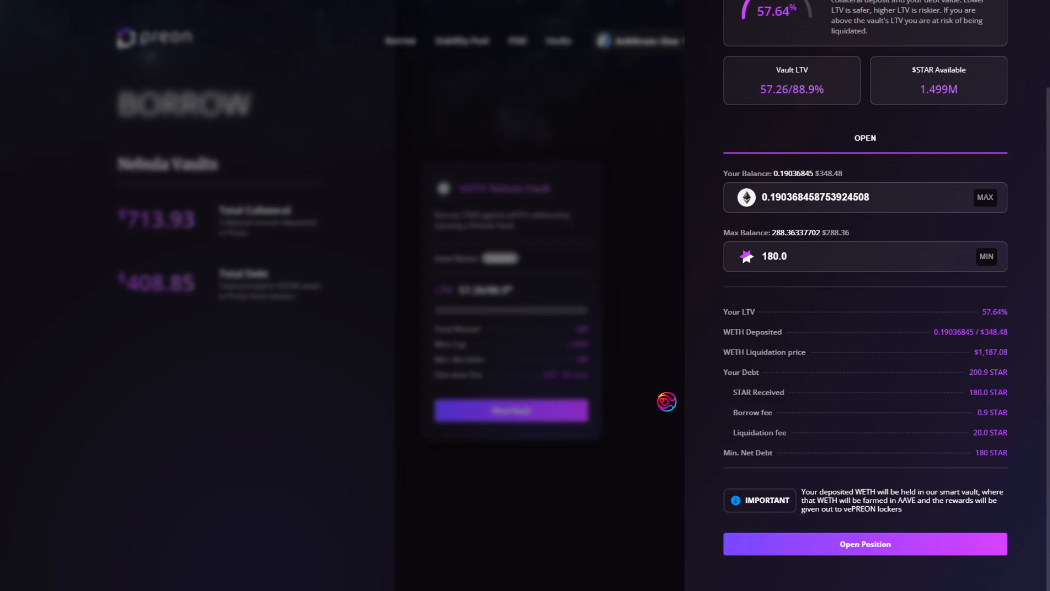
pyautogui.moveTo(671, 313)
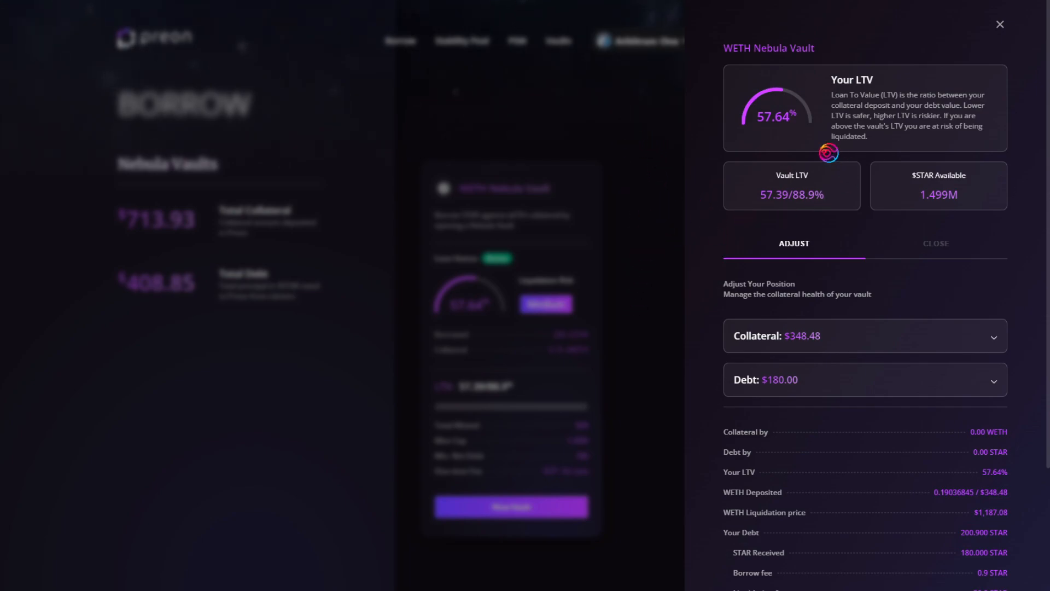
# - Reopen the now active WETH vault, glance at Close, and return to the Adjust options
pyautogui.click(998, 24)
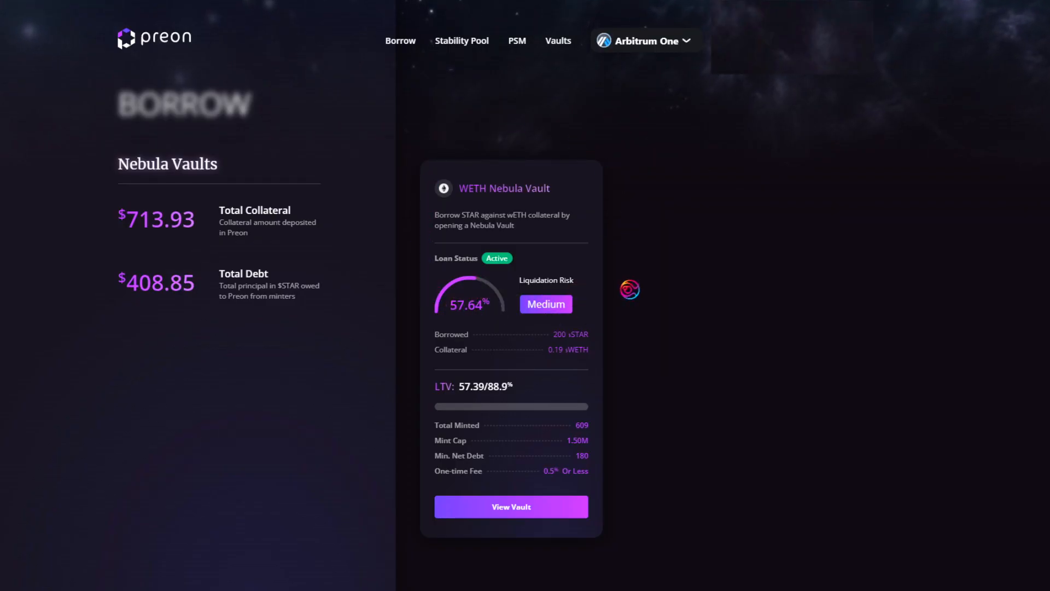
pyautogui.click(511, 506)
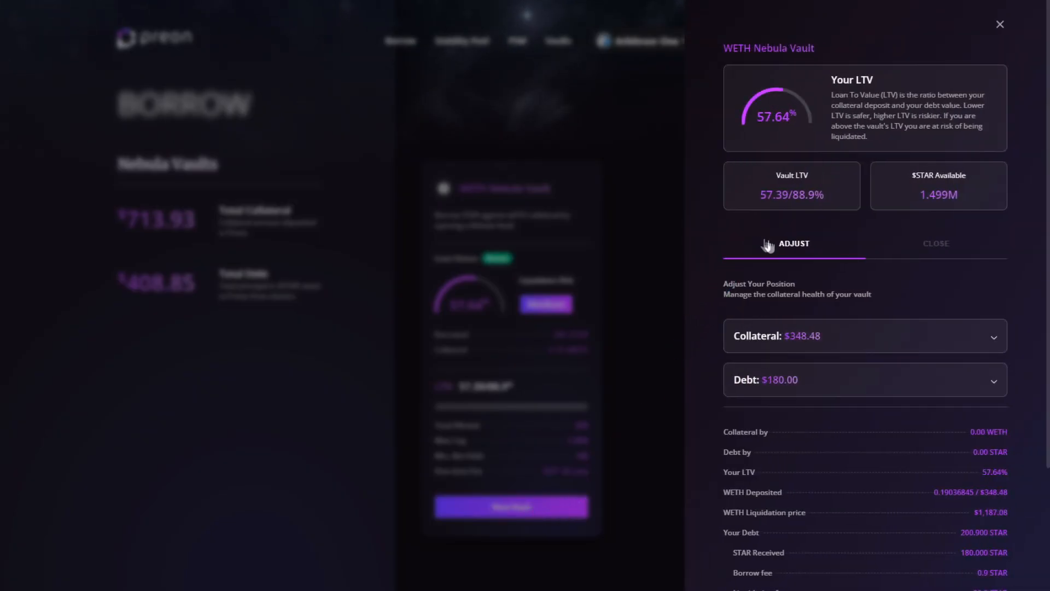
pyautogui.click(938, 243)
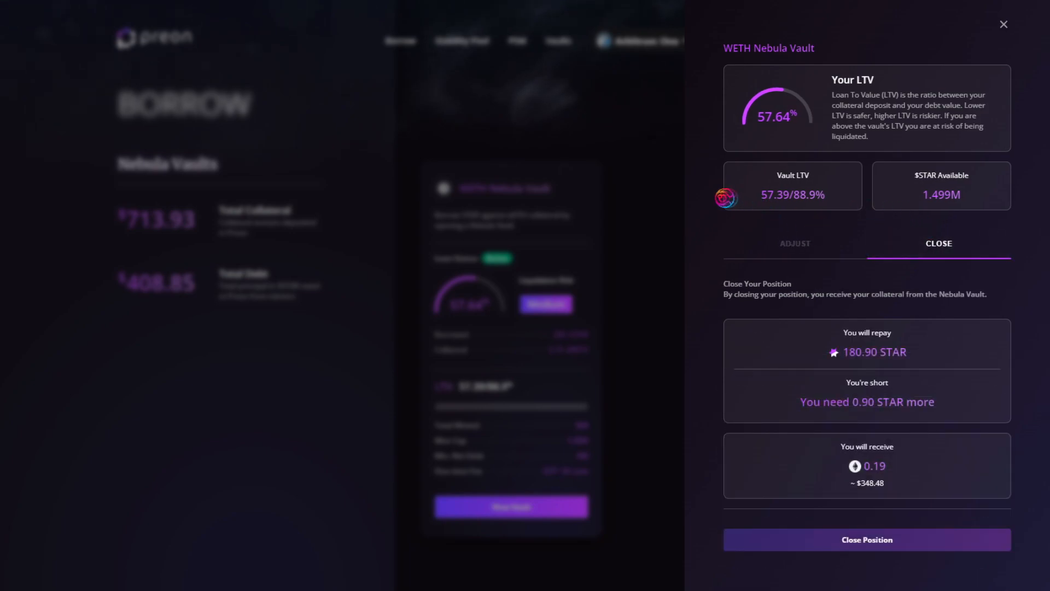
pyautogui.click(794, 243)
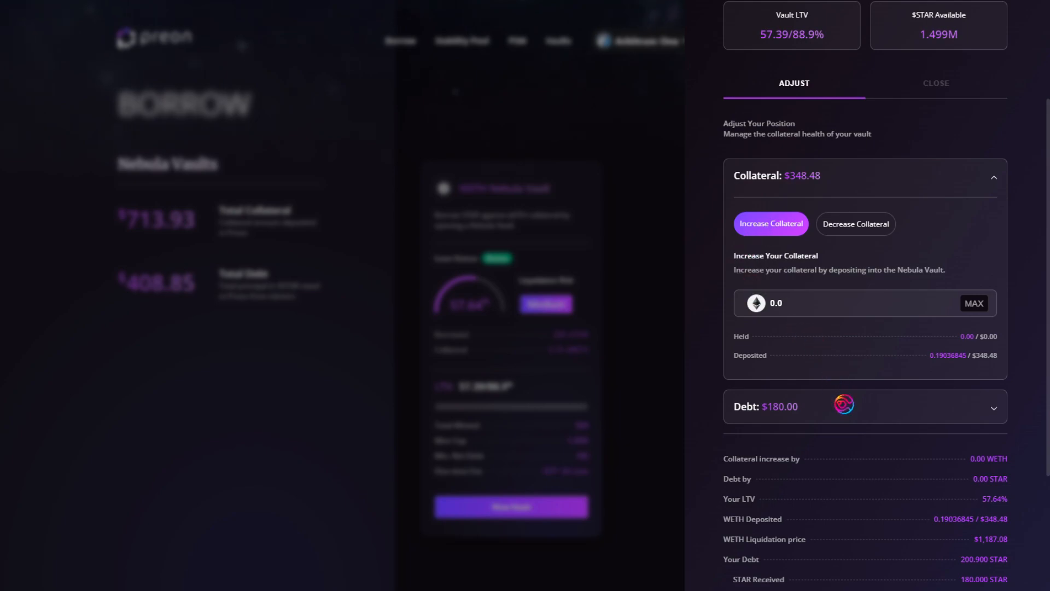
# - Expand the debt options and view the decrease-collateral and increase-debt forms without entering amounts
pyautogui.click(864, 406)
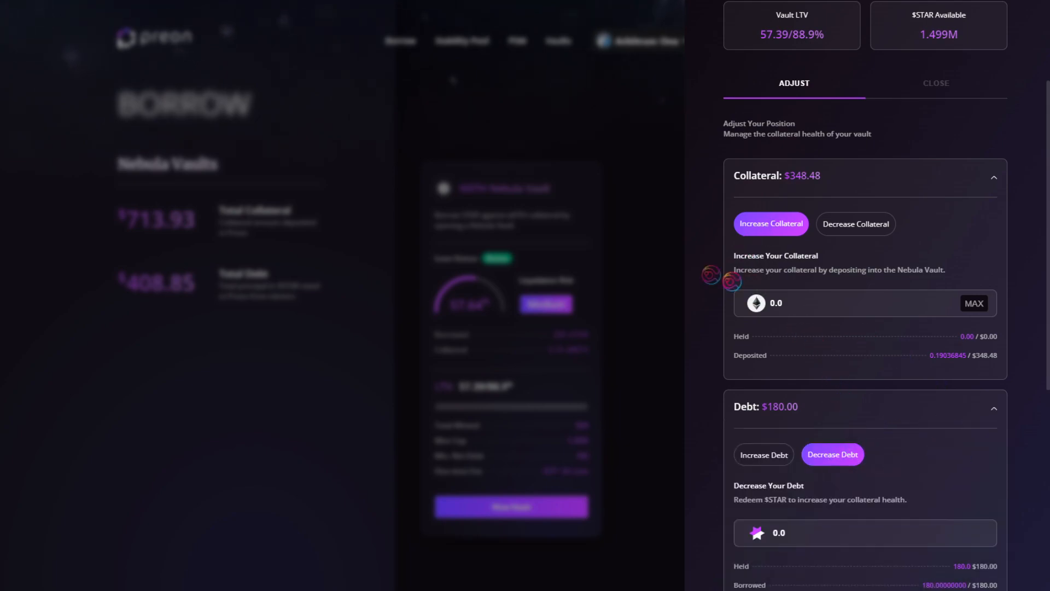
pyautogui.click(855, 223)
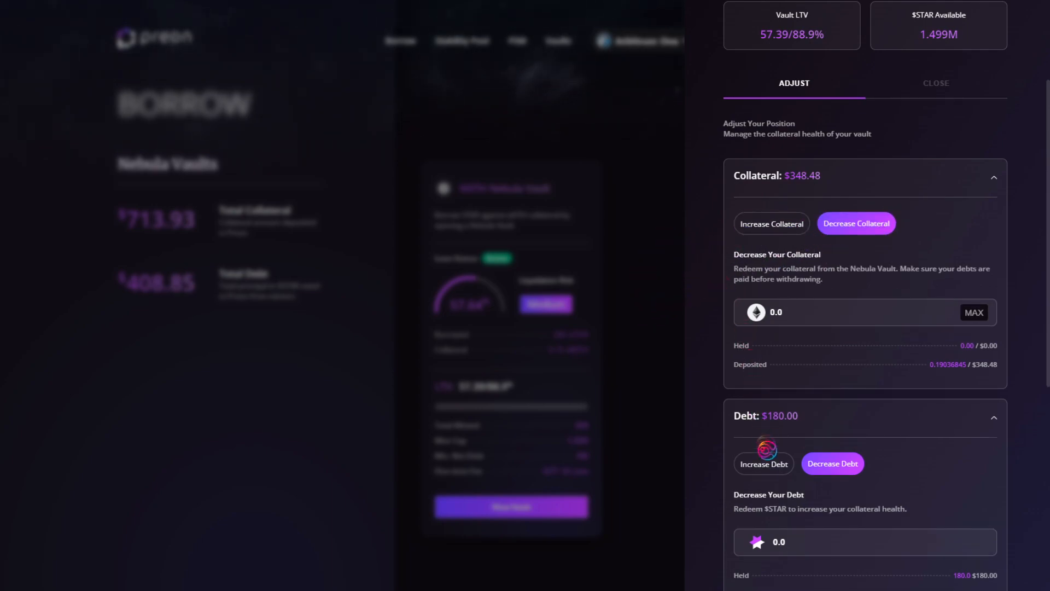
pyautogui.click(763, 463)
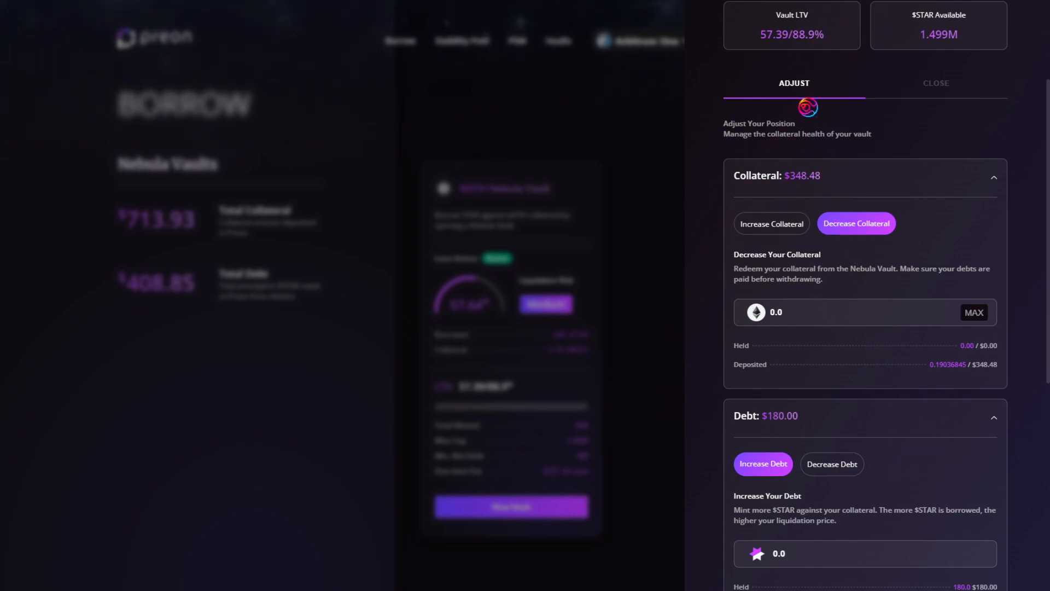
pyautogui.scroll(-3)
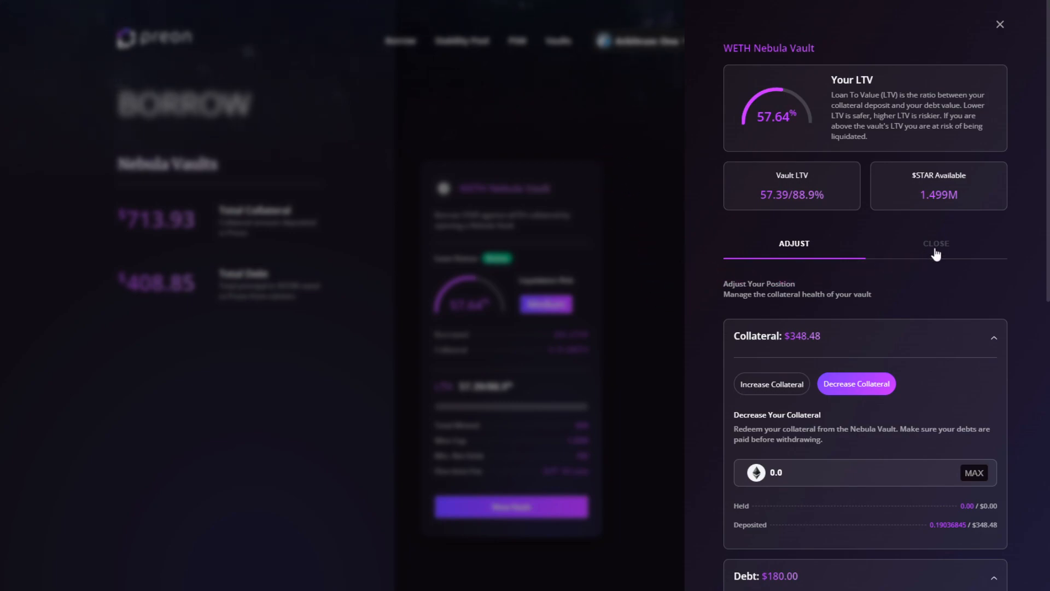
# - Check the Close and Adjust options, then return to the Borrow page showing the vault at 57.64% LTV
pyautogui.click(937, 243)
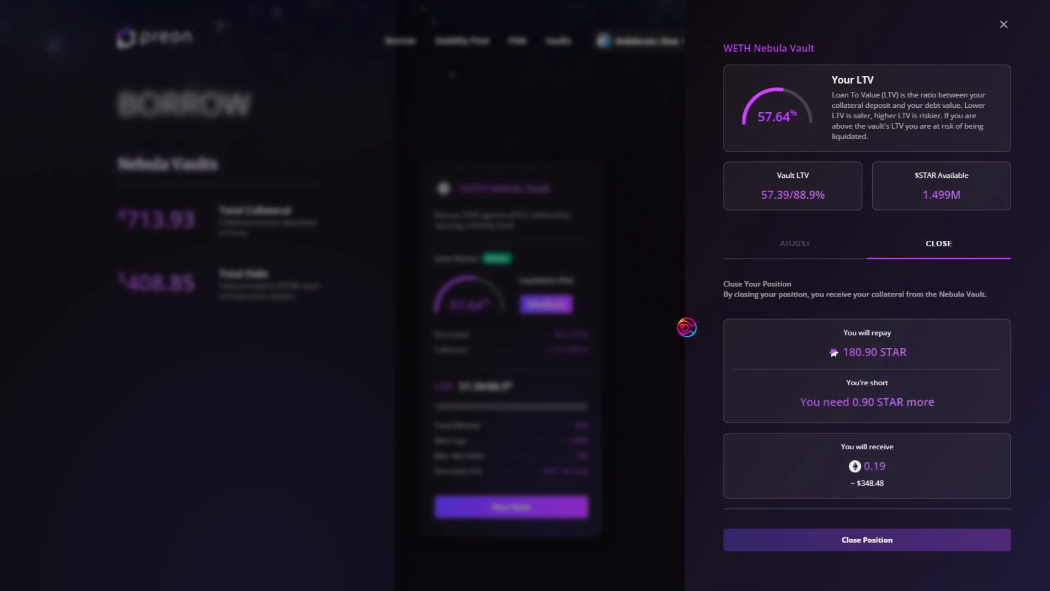
pyautogui.moveTo(689, 393)
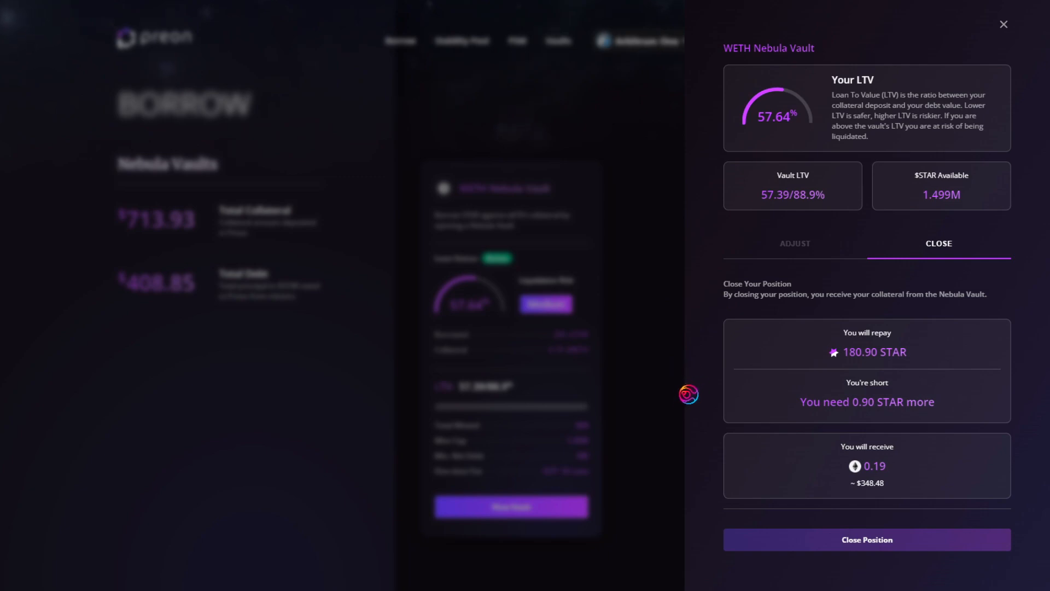
pyautogui.moveTo(711, 466)
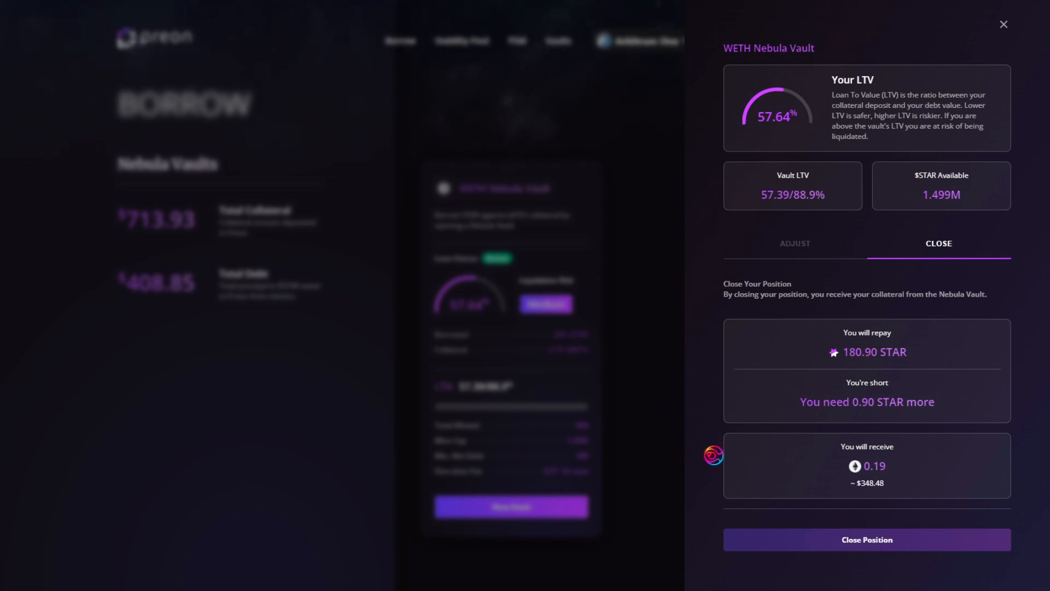
pyautogui.moveTo(635, 234)
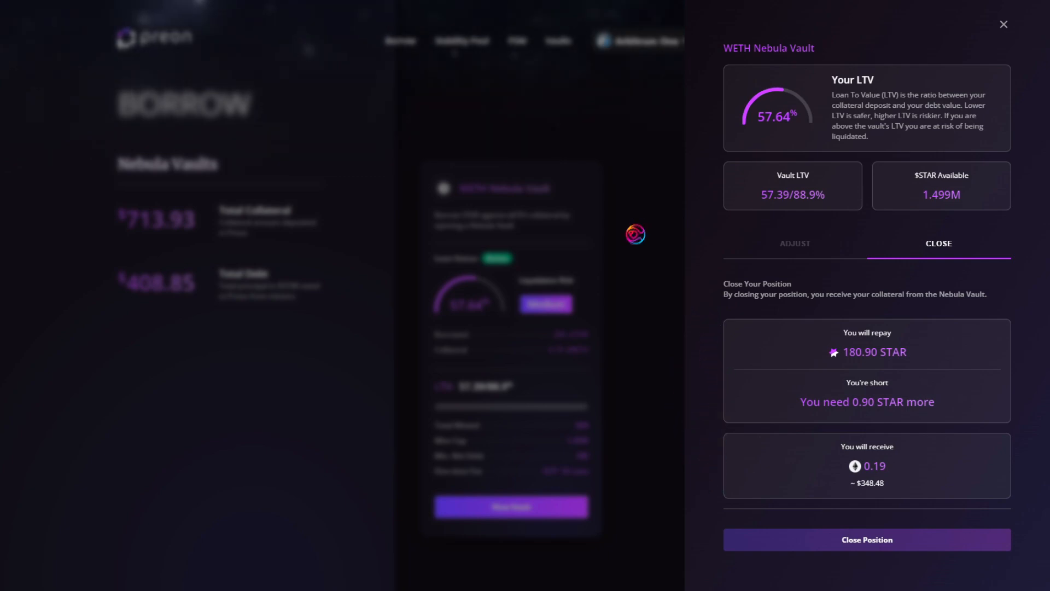
pyautogui.moveTo(679, 394)
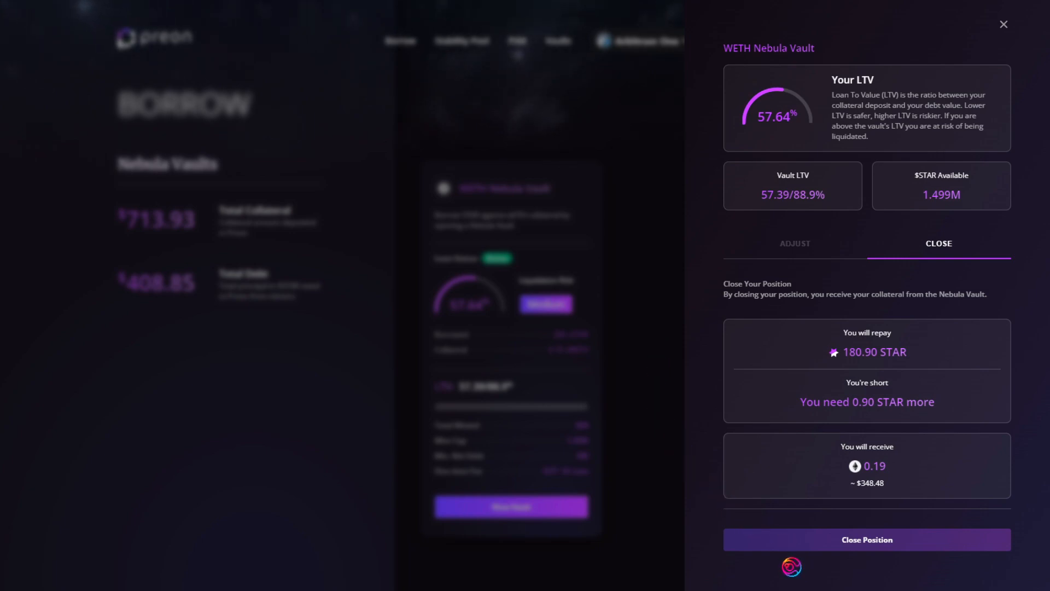
pyautogui.moveTo(632, 351)
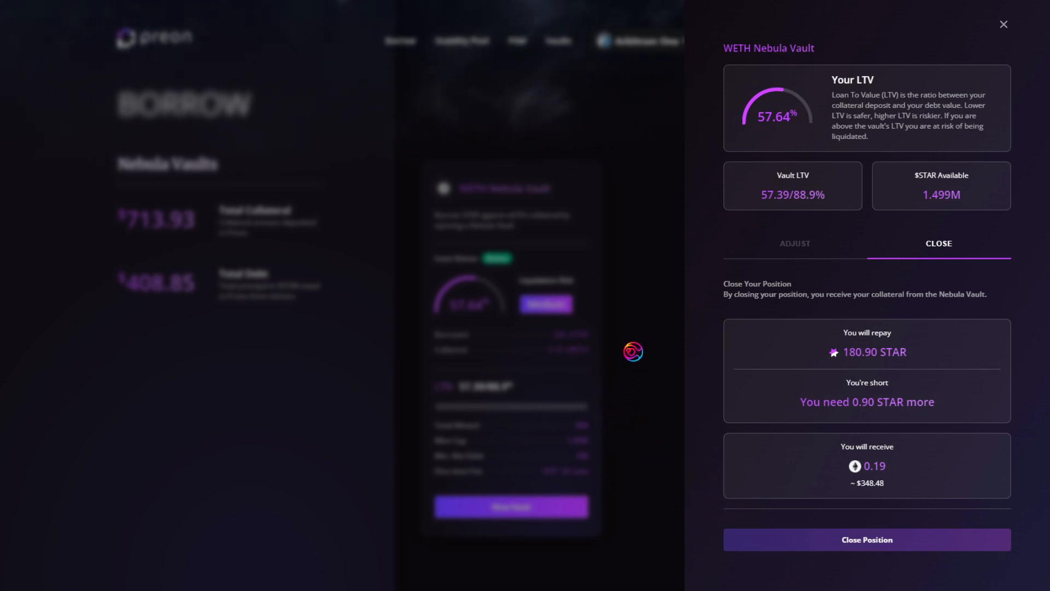
pyautogui.click(794, 243)
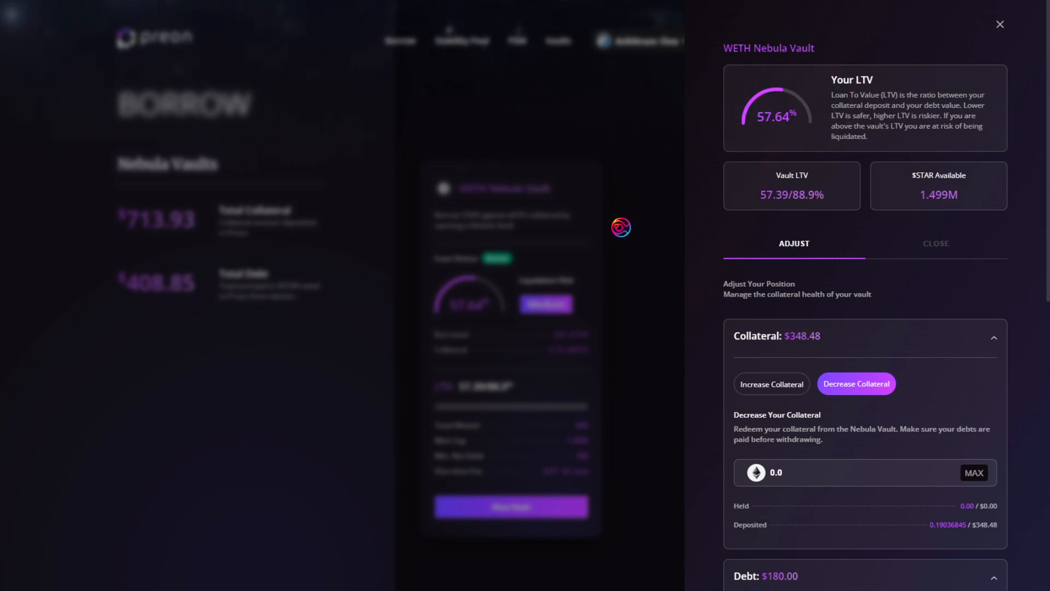
pyautogui.click(999, 24)
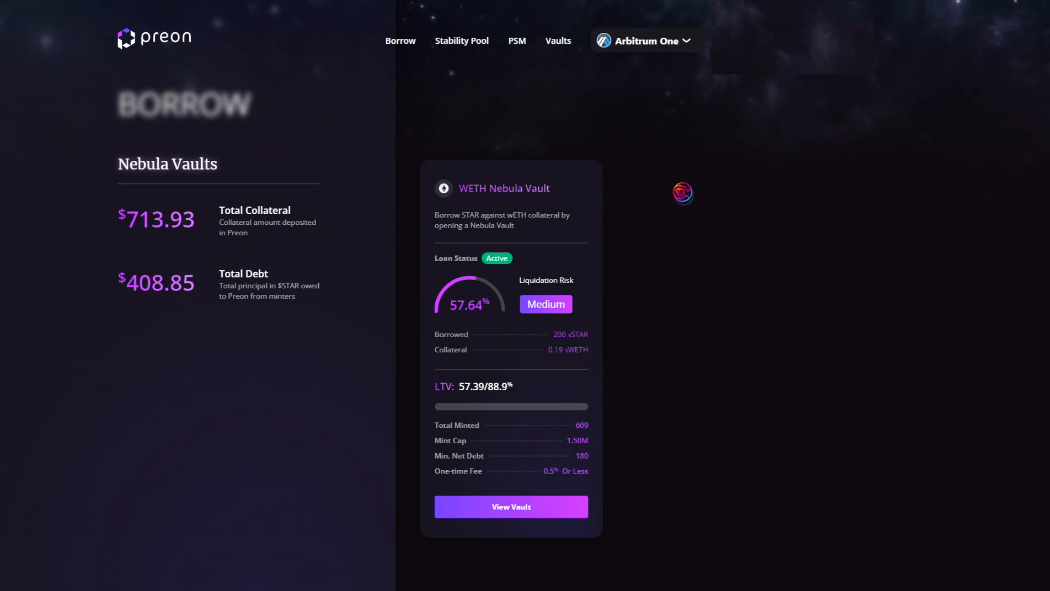
# - Deposit the maximum 180 STAR balance into the Stability Pool
pyautogui.click(460, 40)
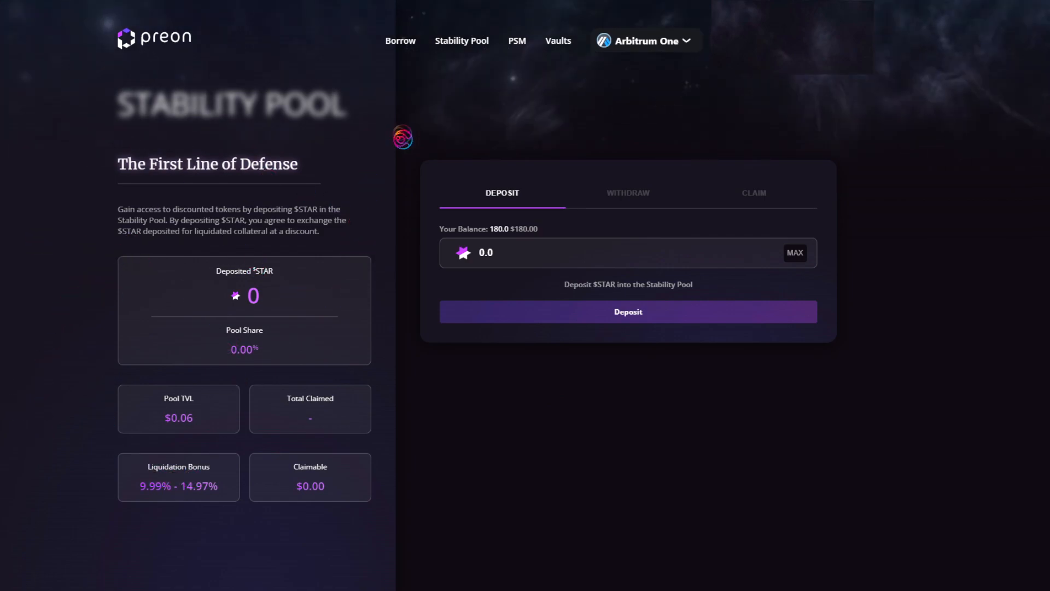
pyautogui.click(794, 253)
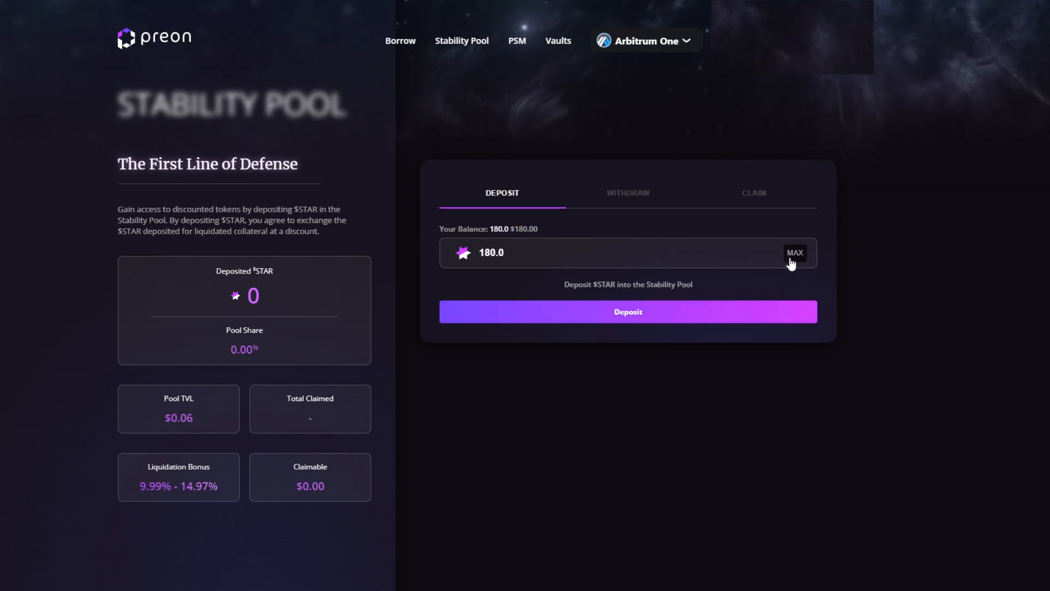
pyautogui.moveTo(475, 206)
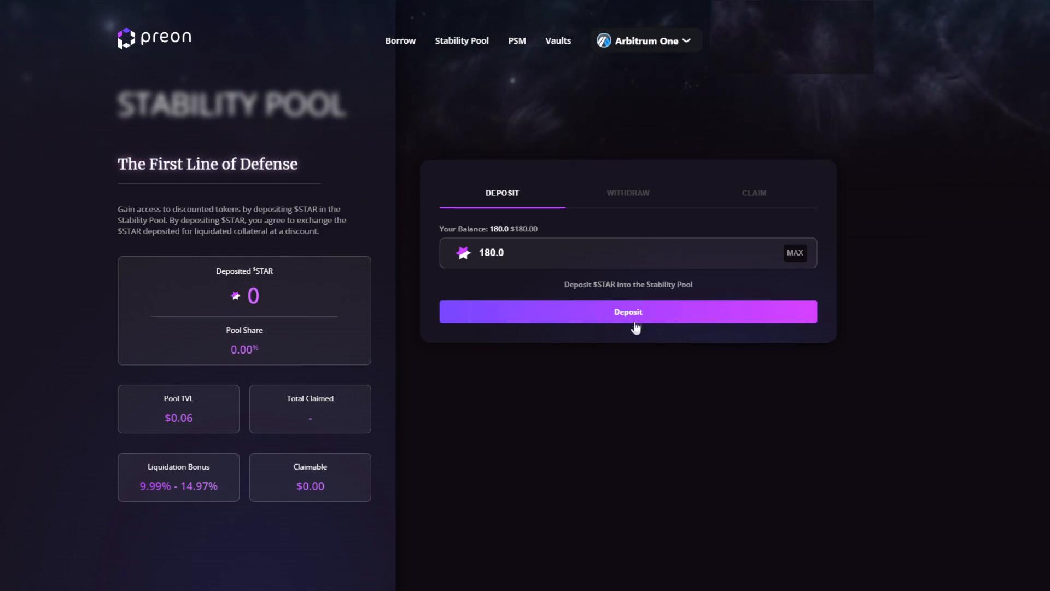
pyautogui.click(628, 312)
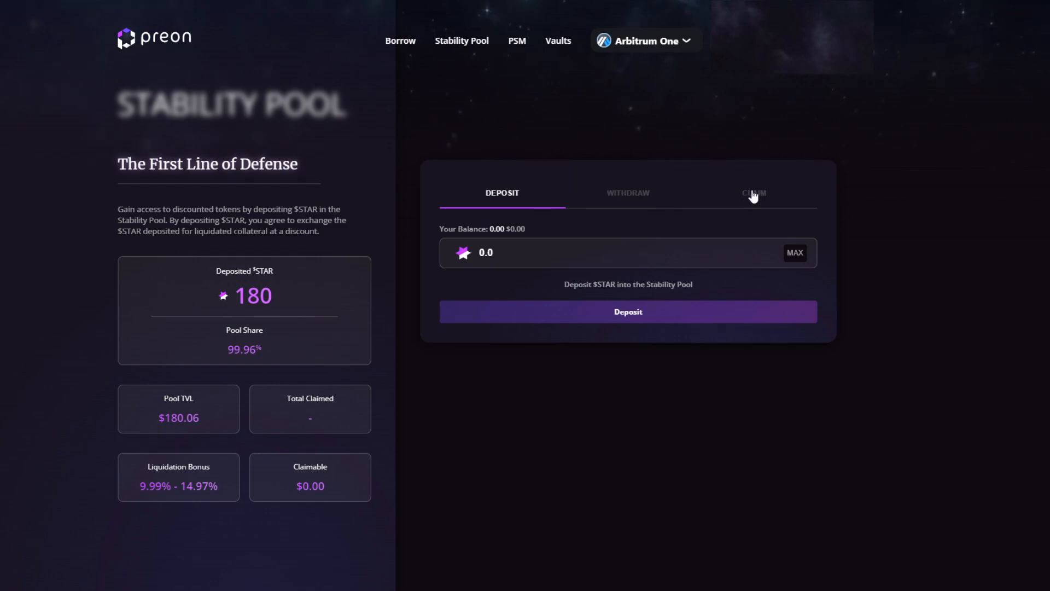
# - Check claimable WETH, attempt a full 180 STAR withdrawal, and end back on the Claim view
pyautogui.click(753, 193)
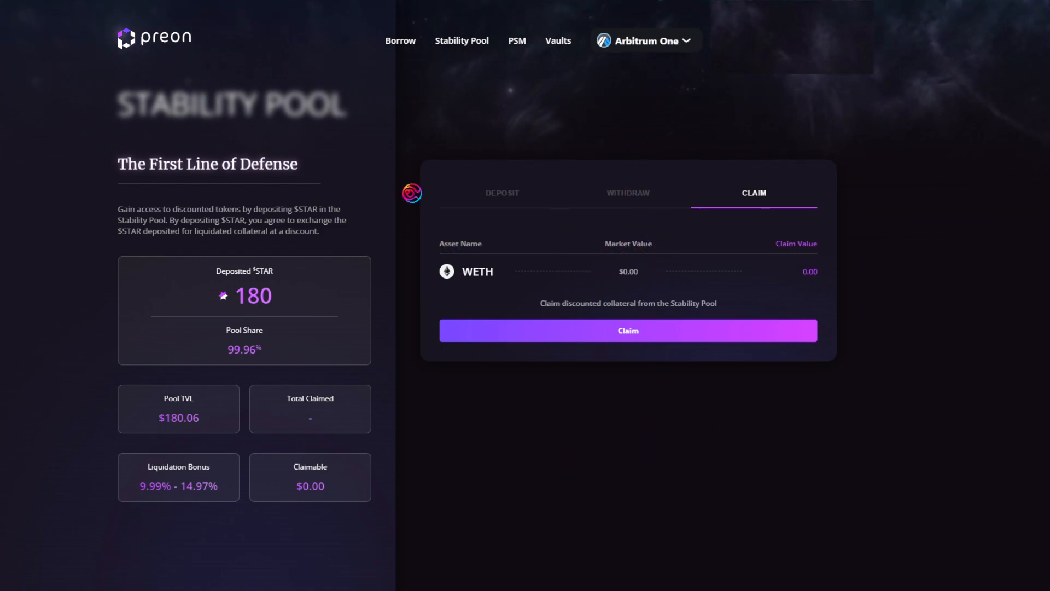
pyautogui.click(628, 192)
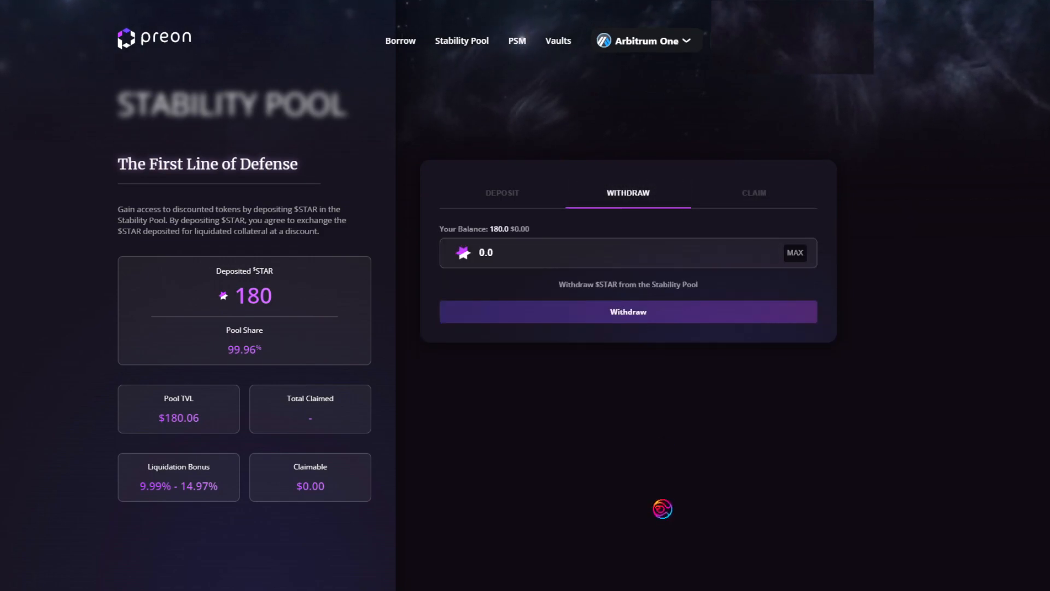
pyautogui.click(795, 252)
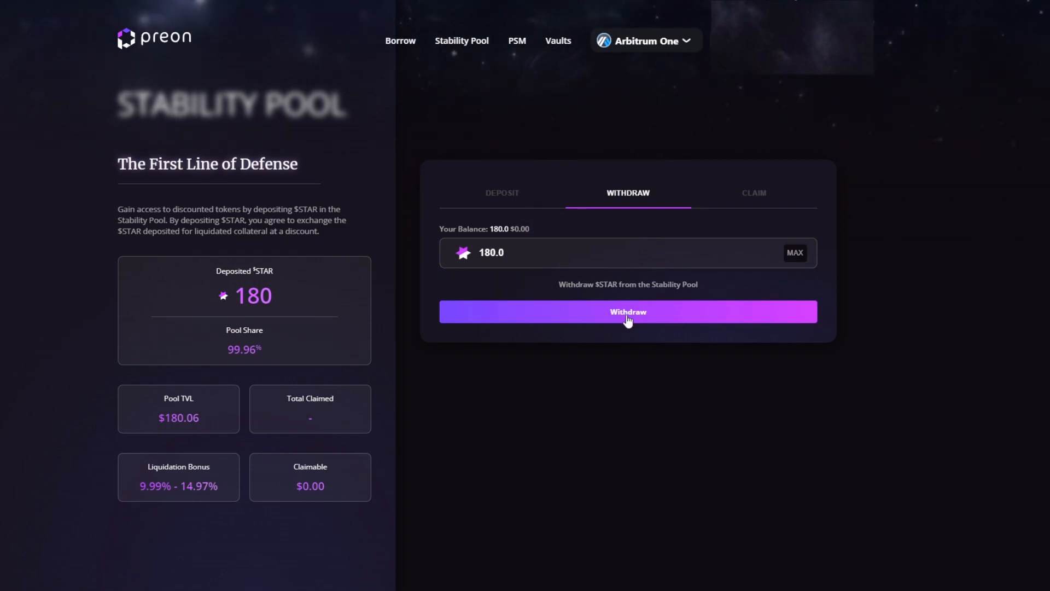
pyautogui.click(628, 312)
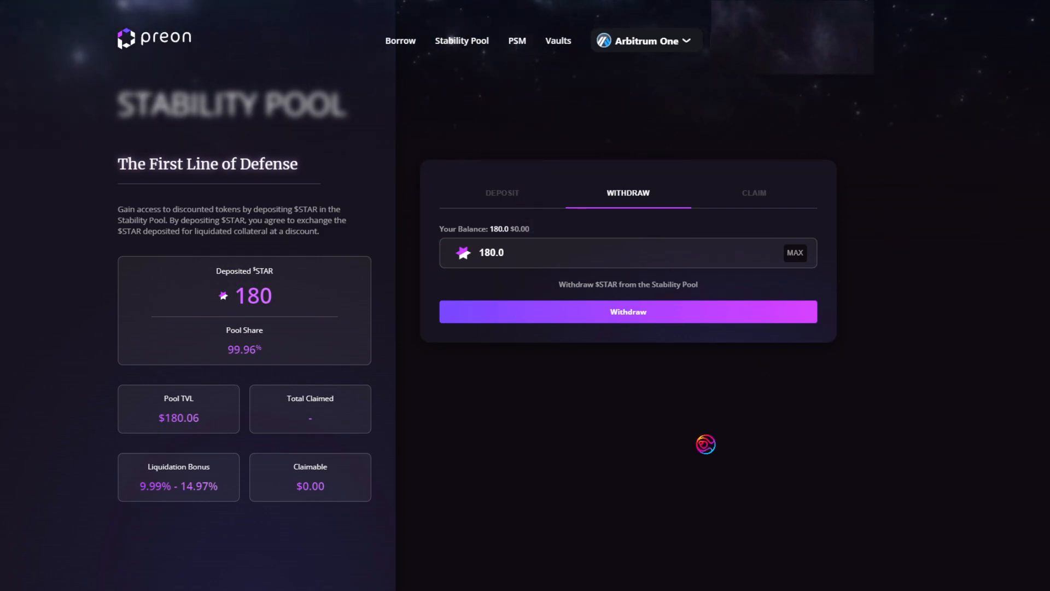
pyautogui.click(503, 193)
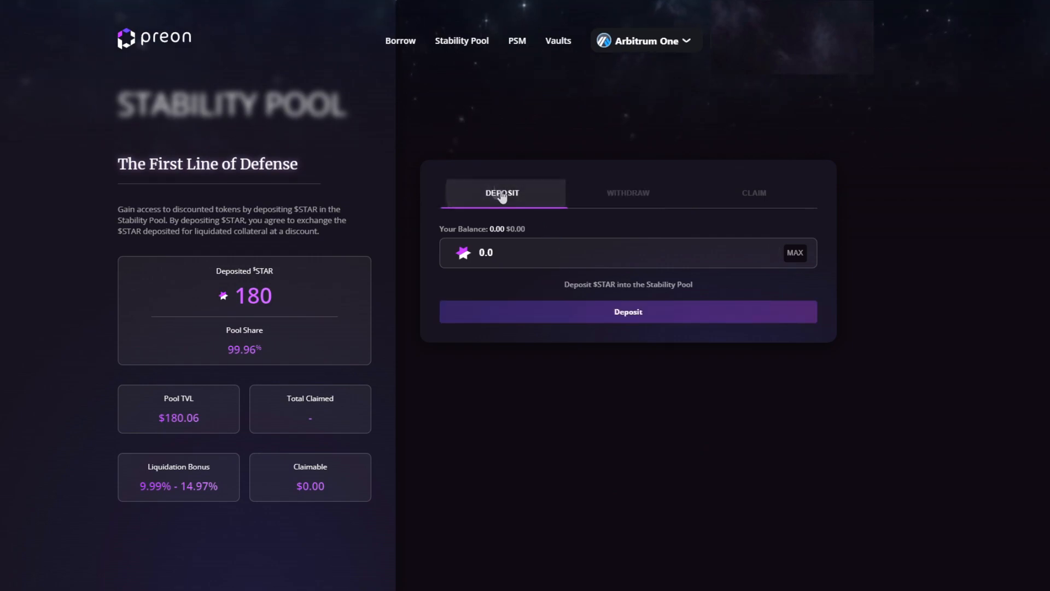
pyautogui.moveTo(760, 208)
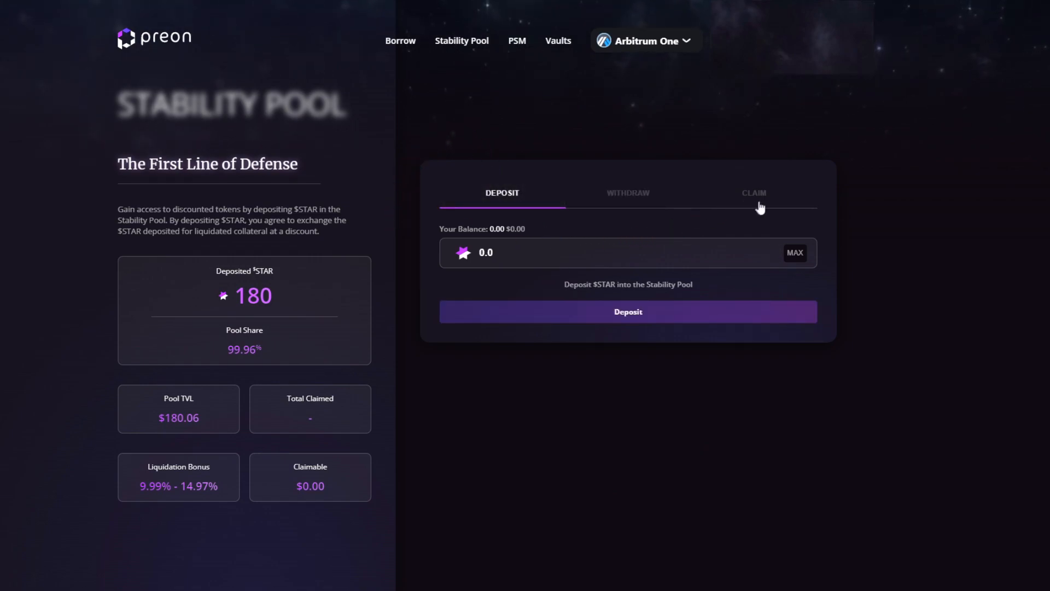
pyautogui.click(755, 192)
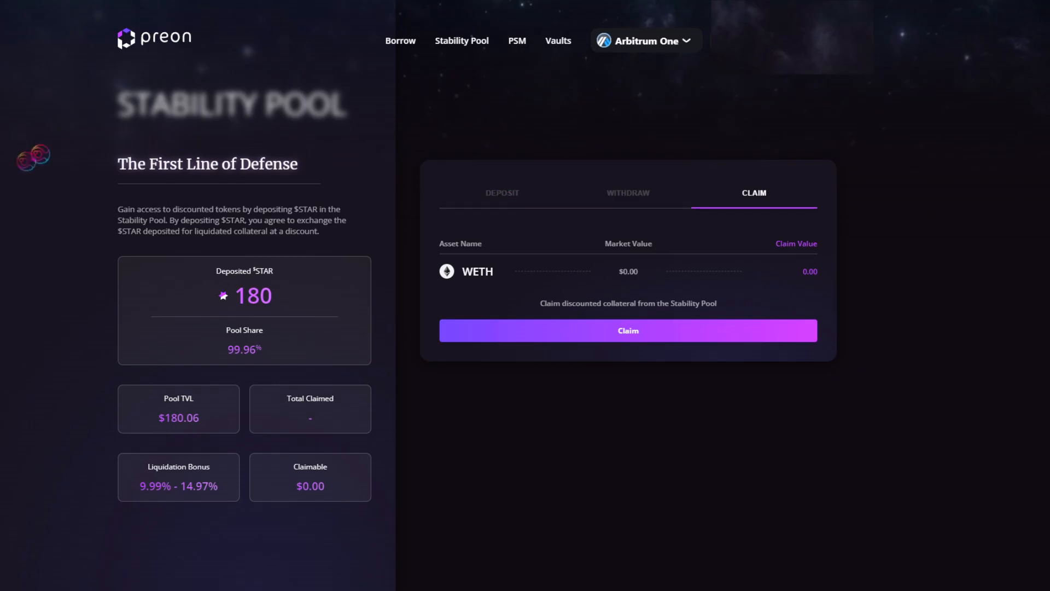